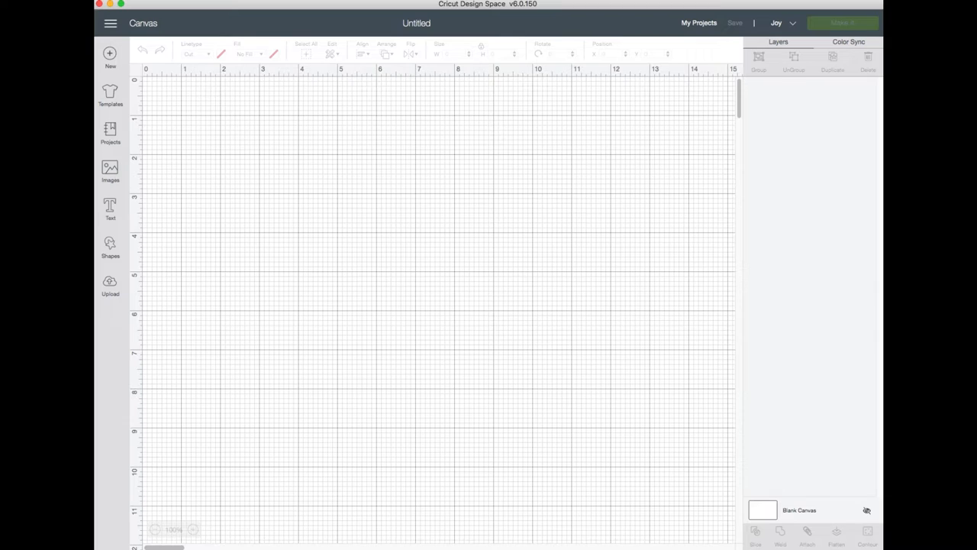
mouse_move(110, 207)
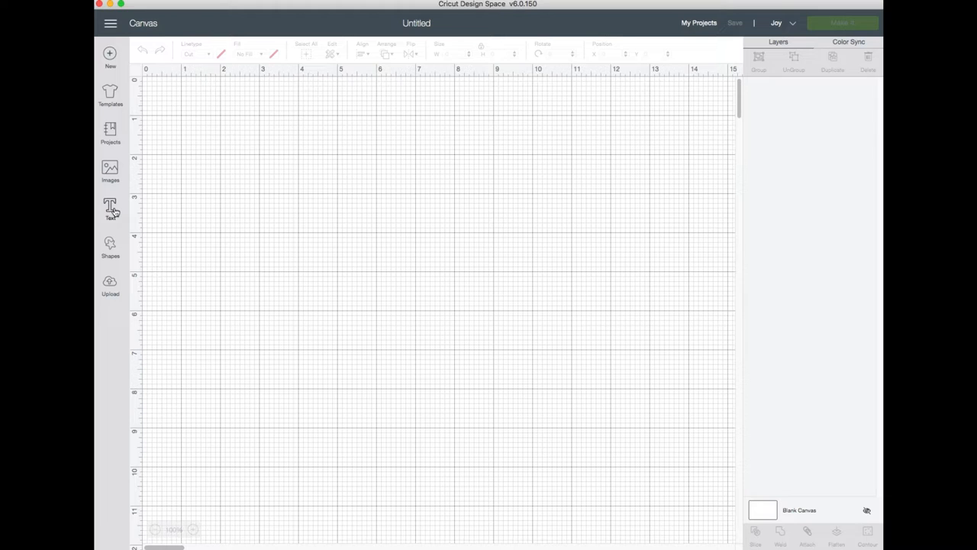
Add text layers reading 'Scrappy' and 'Pirate' in Cricut Sans to the canvas
left_click(110, 208)
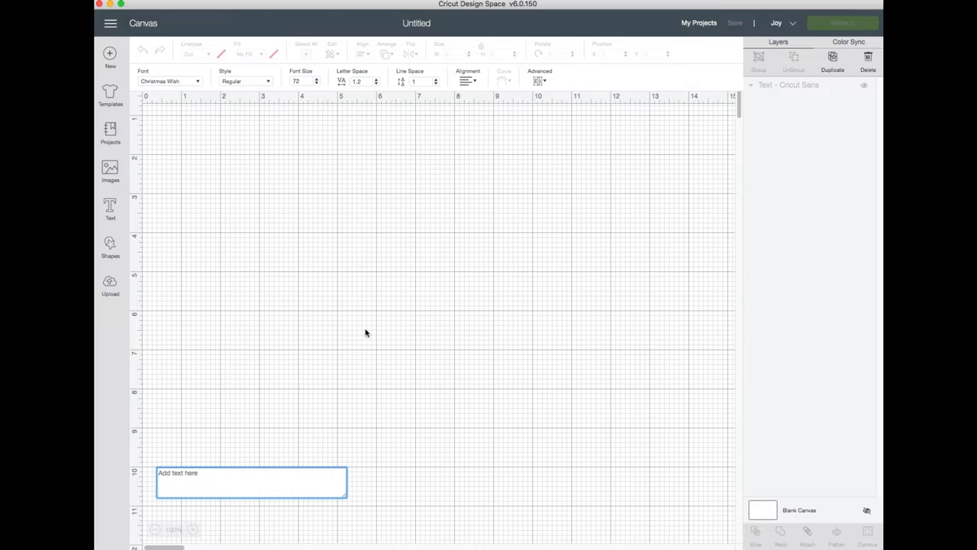
type("Scrappy")
type("Pirate")
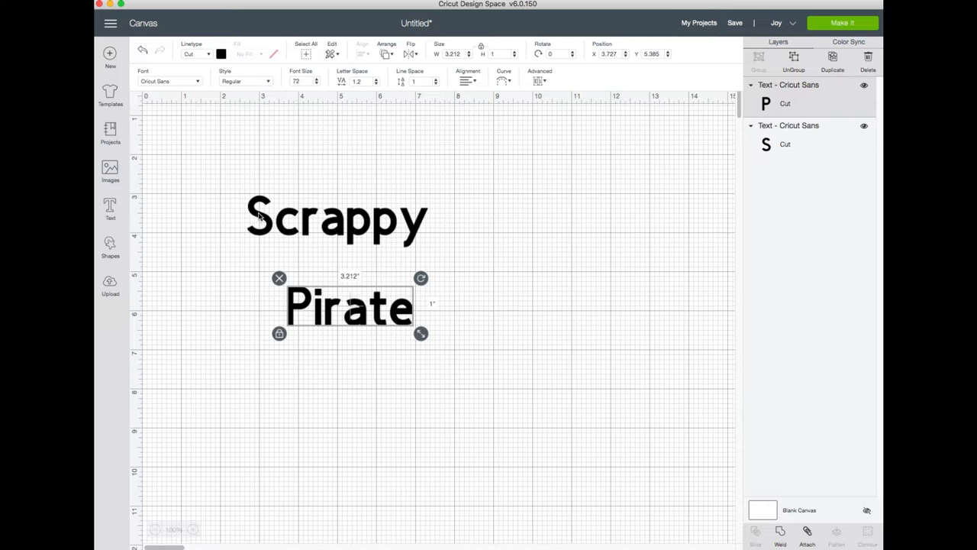
mouse_move(284, 305)
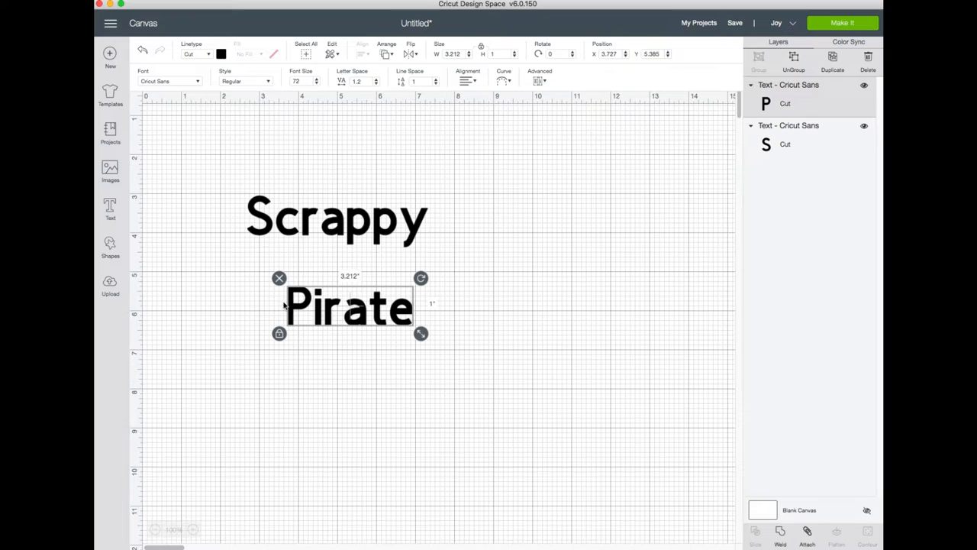
mouse_move(289, 360)
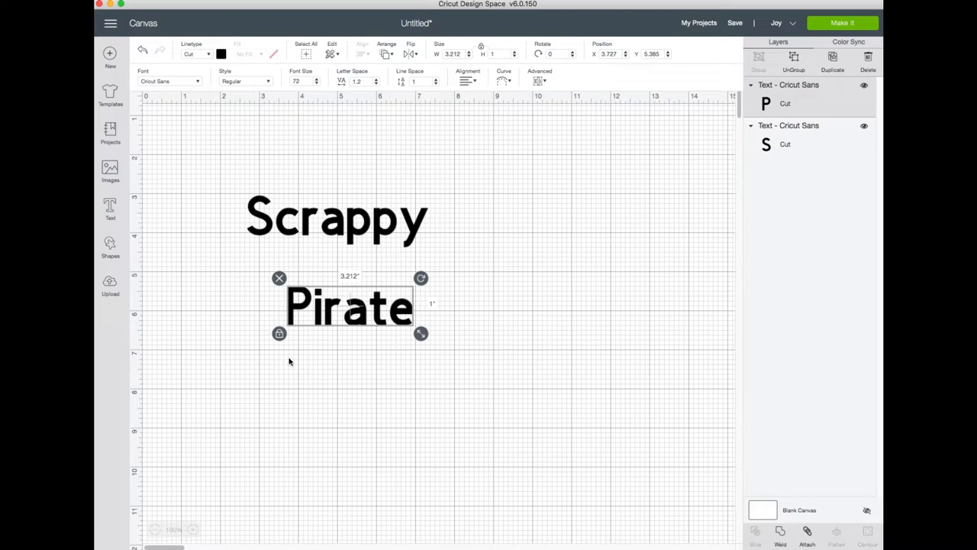
left_click(289, 362)
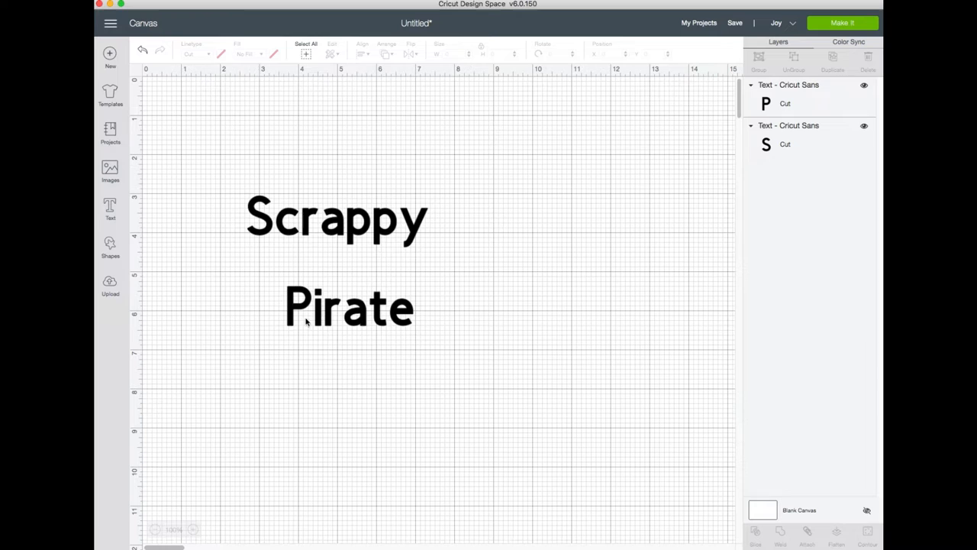
Filter the font list to single-layer fonts and set Scrappy and Pirate to Karley
left_click(336, 220)
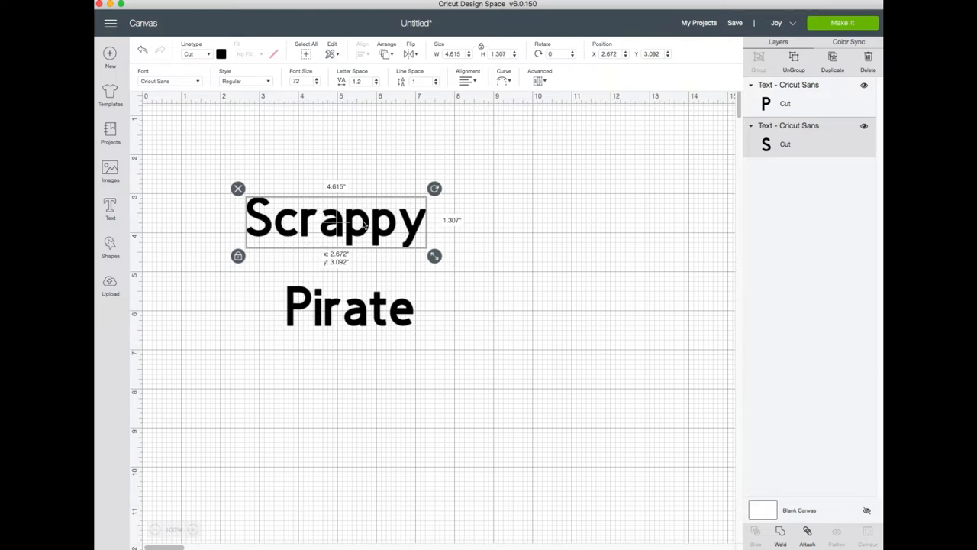
left_click(170, 81)
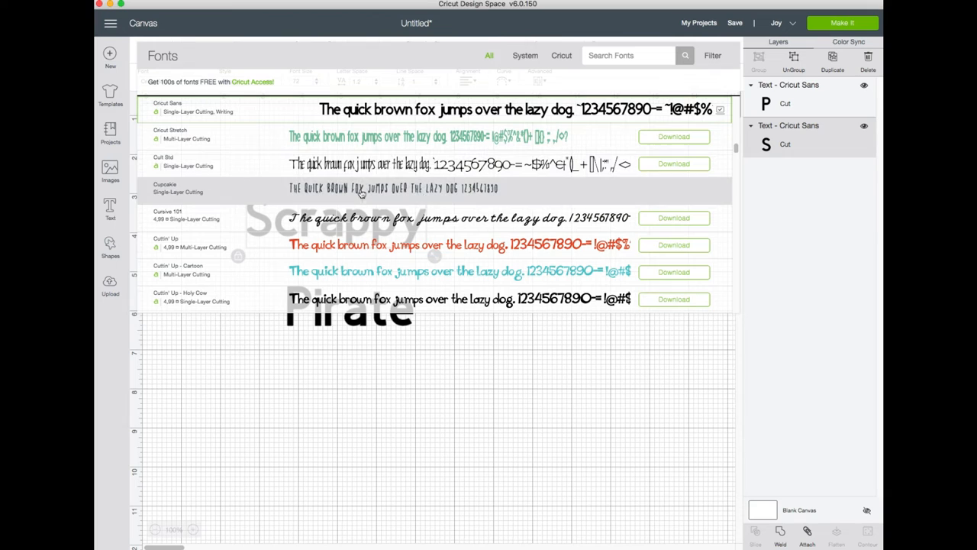
left_click(711, 55)
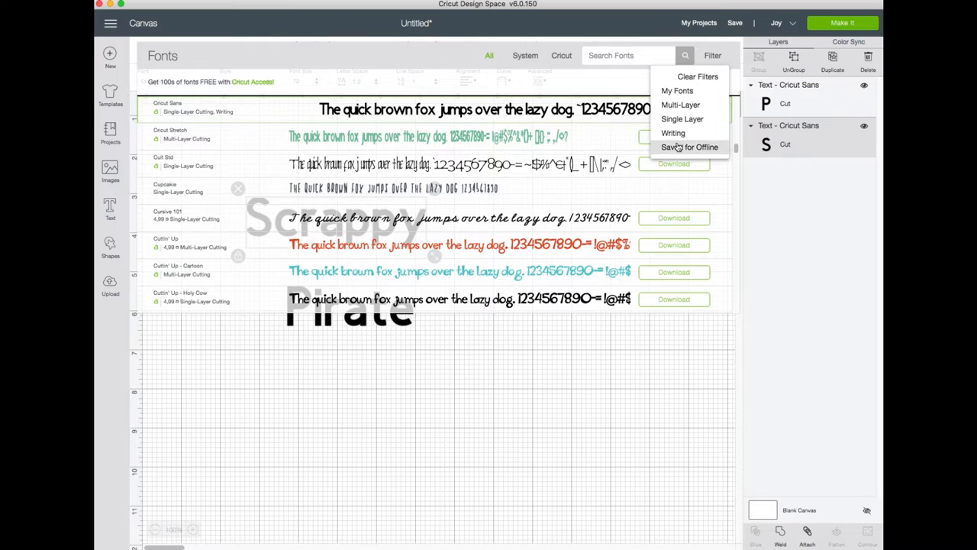
mouse_move(681, 119)
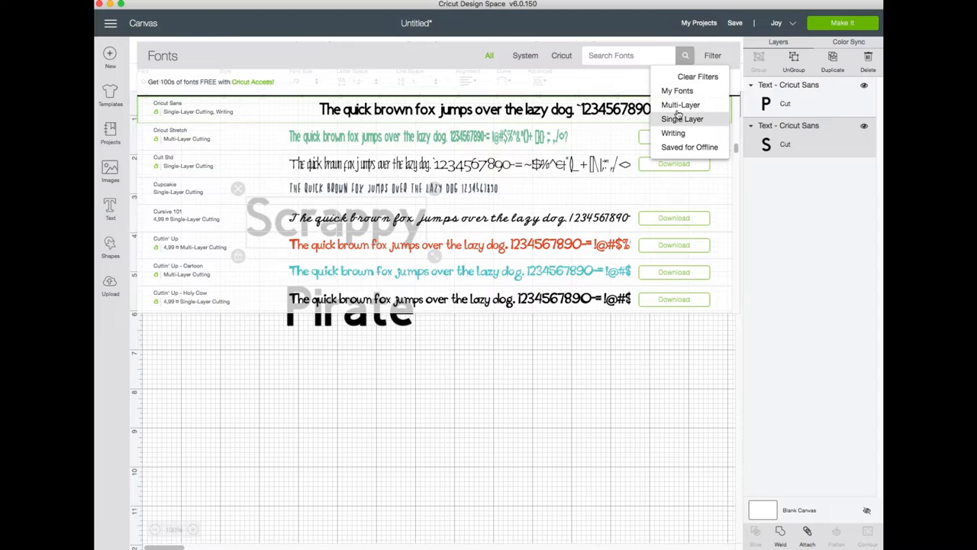
left_click(562, 55)
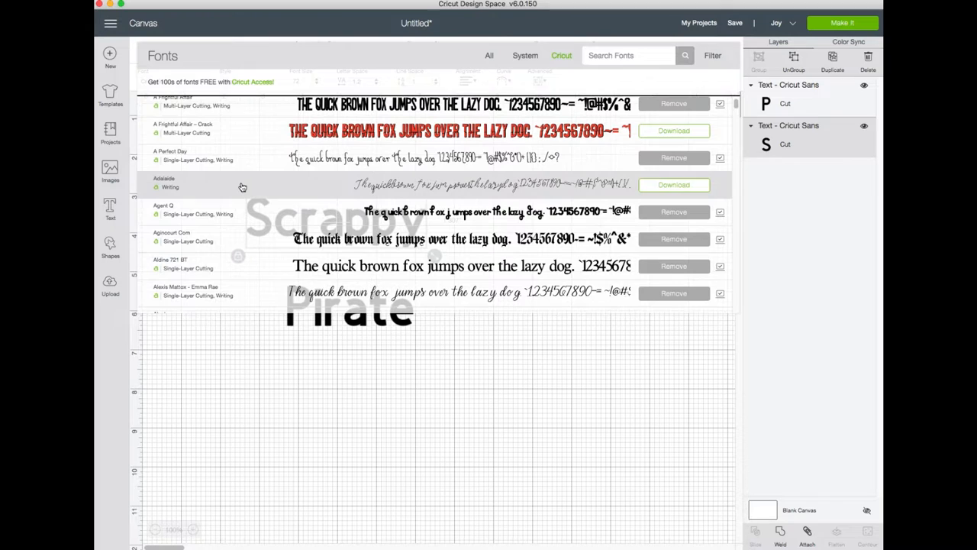
scroll("up", 3)
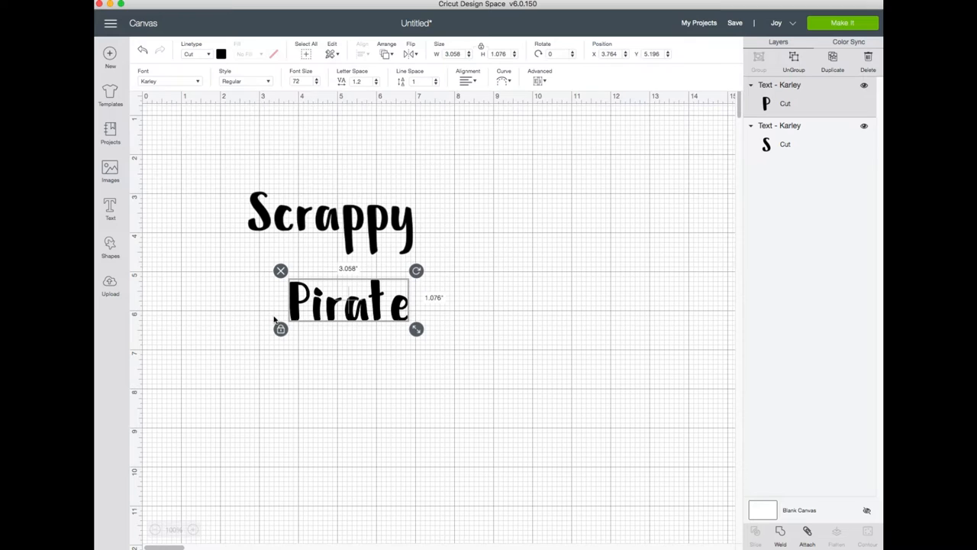
Enlarge the Scrappy text and place it at the upper left of the canvas
left_click_drag(416, 328, 604, 339)
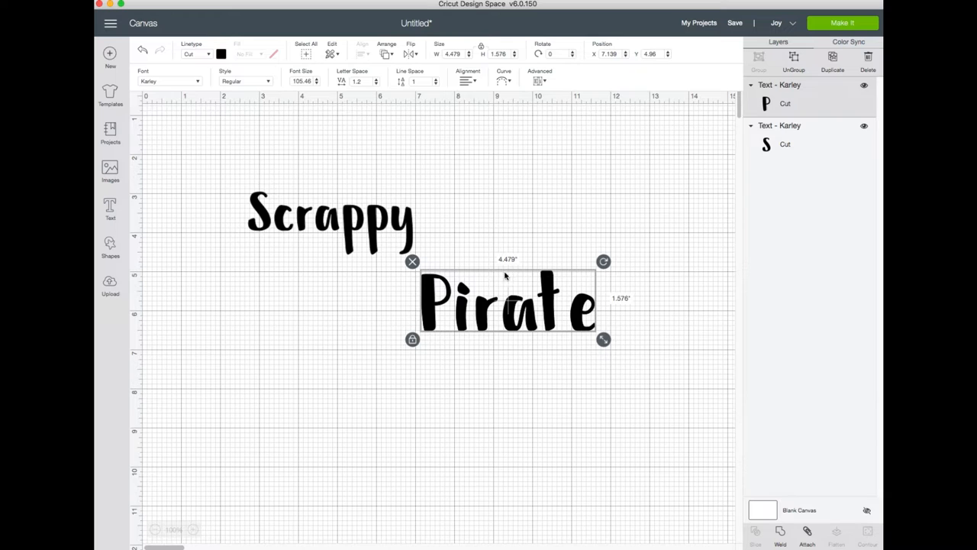
left_click(330, 219)
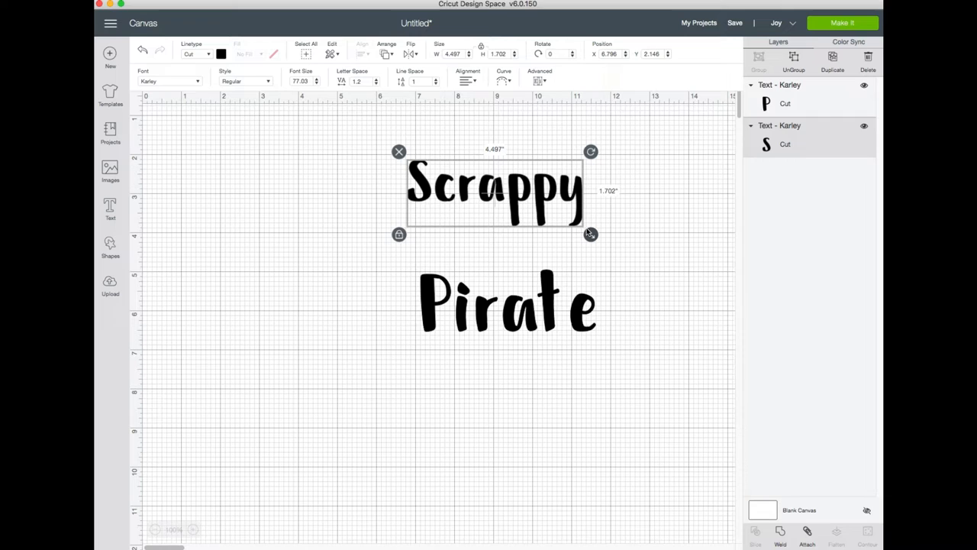
left_click_drag(591, 236, 603, 239)
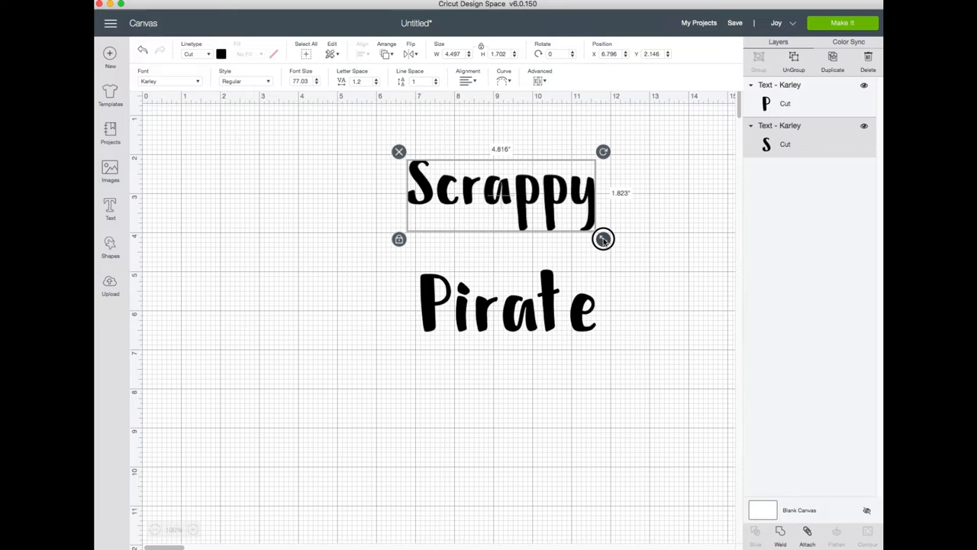
left_click_drag(604, 238, 650, 254)
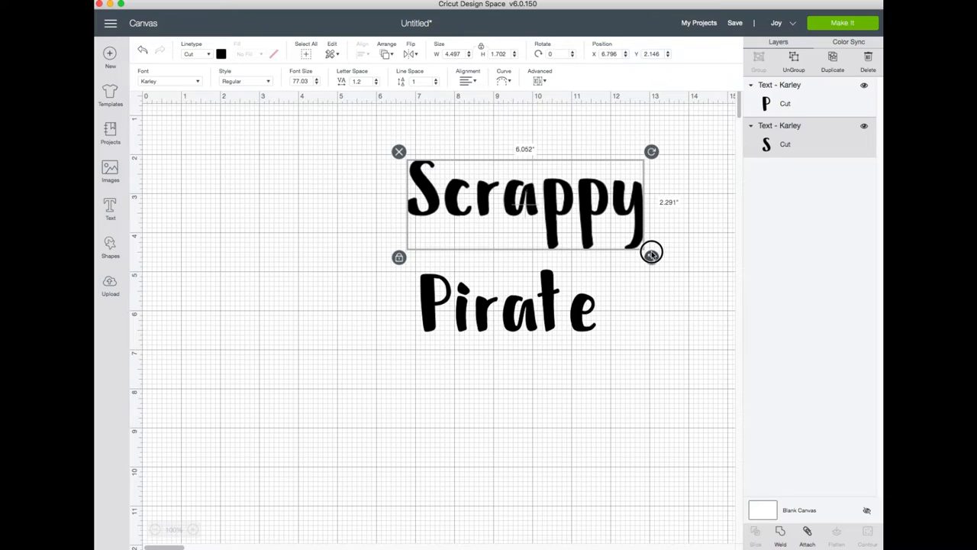
left_click_drag(650, 252, 649, 257)
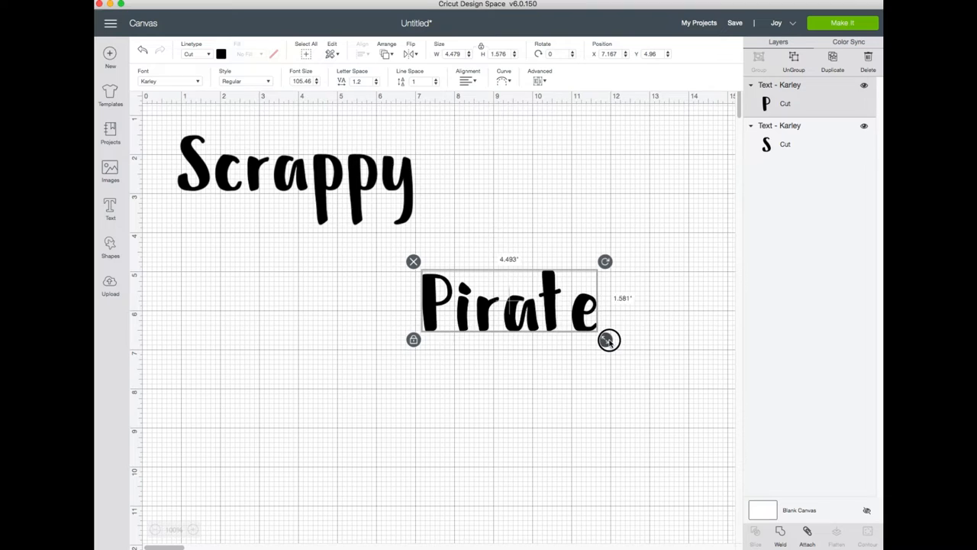
Resize the word Pirate to about six inches wide beneath Scrappy
left_click_drag(609, 339, 624, 345)
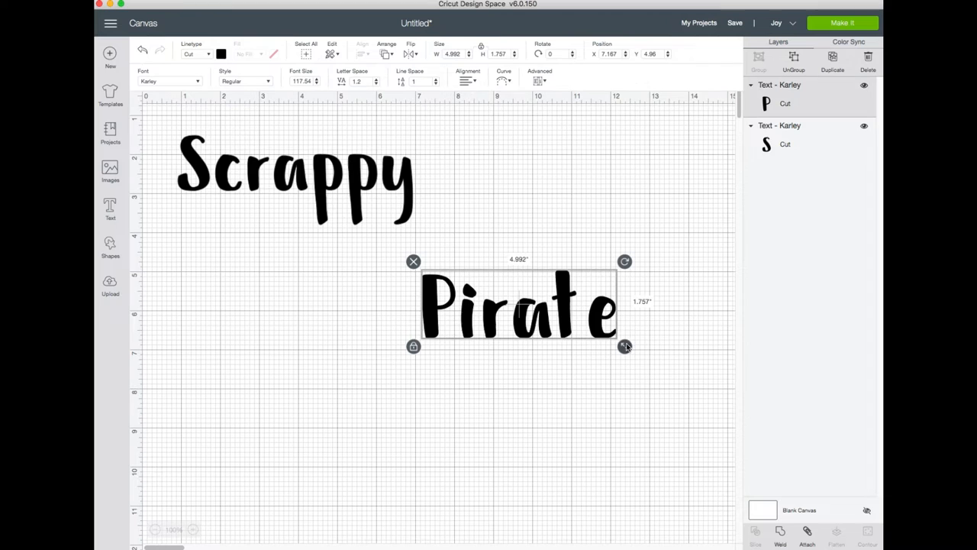
mouse_move(440, 201)
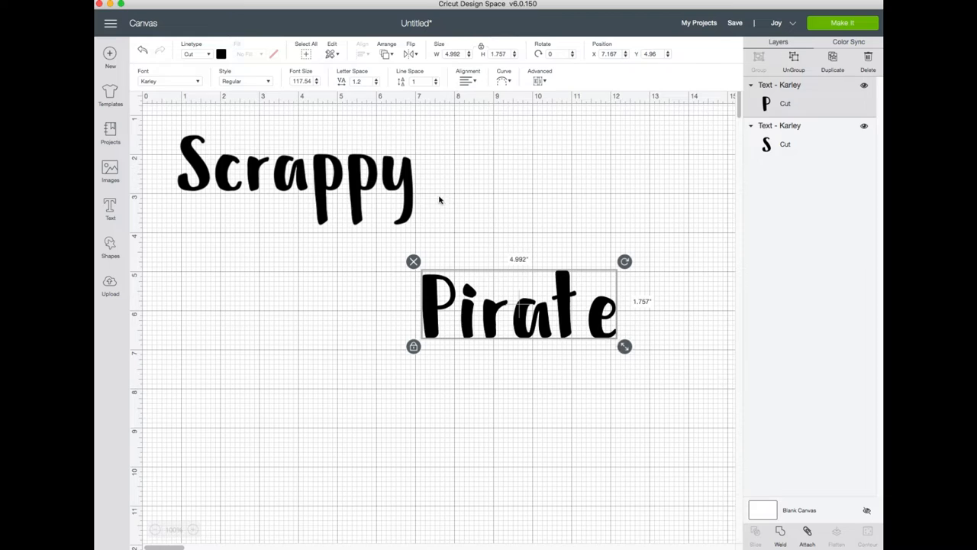
mouse_move(431, 61)
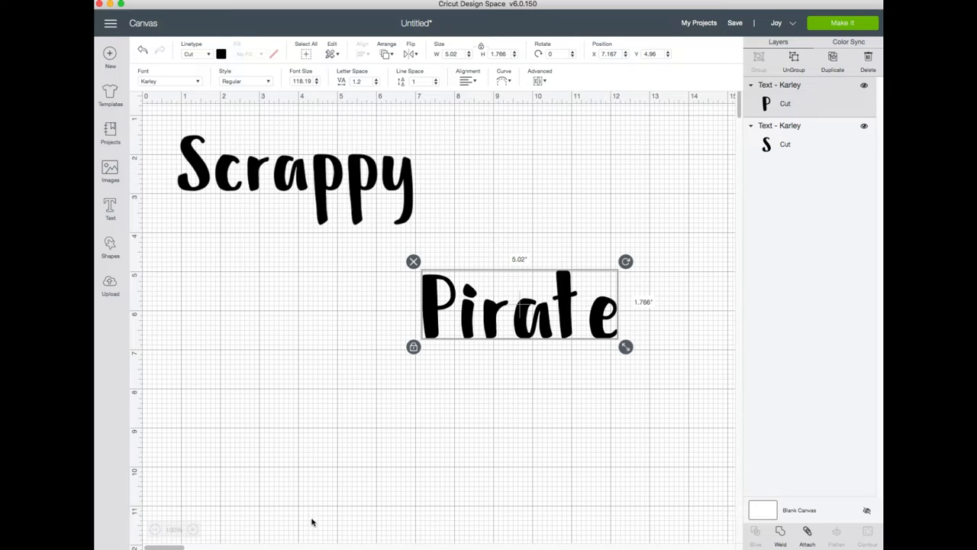
left_click_drag(626, 346, 666, 361)
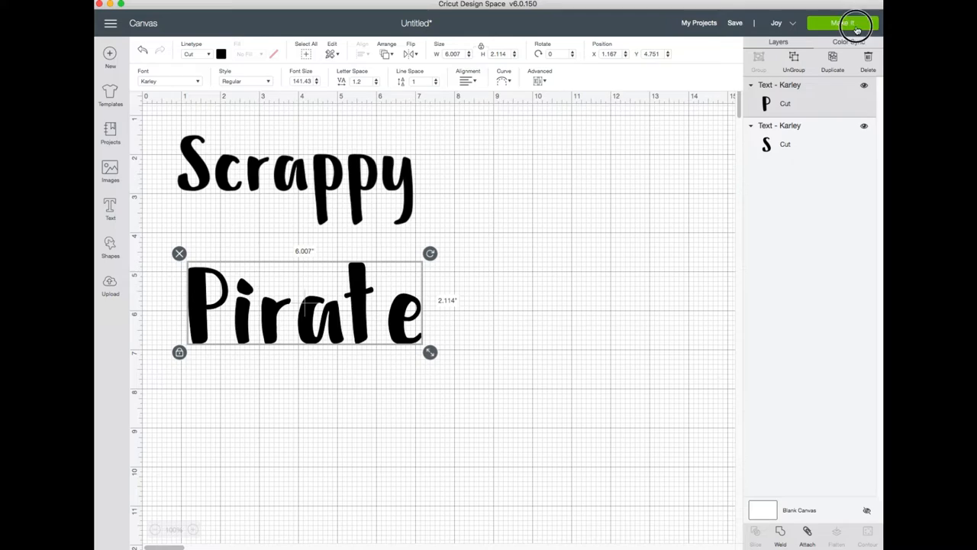
Make It without a mat and mirror the Scrappy Pirate artwork for iron-on
left_click(843, 23)
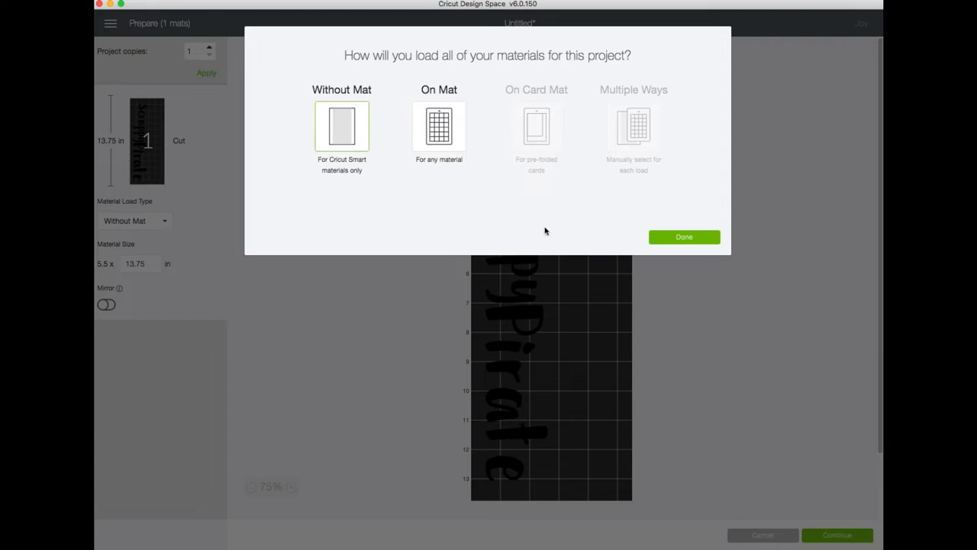
left_click(684, 236)
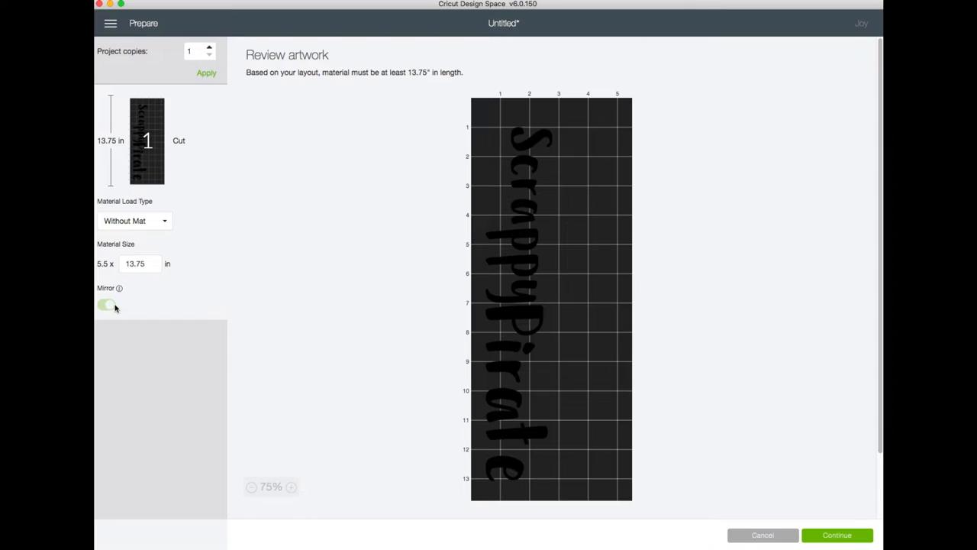
left_click(107, 305)
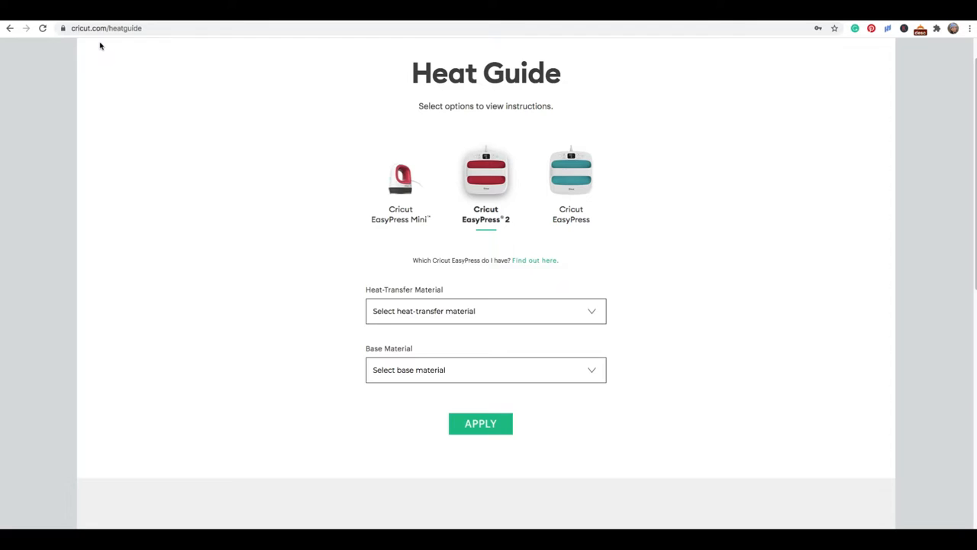
Choose Smart Iron-On as heat-transfer material and Burlap as base material
left_click(486, 312)
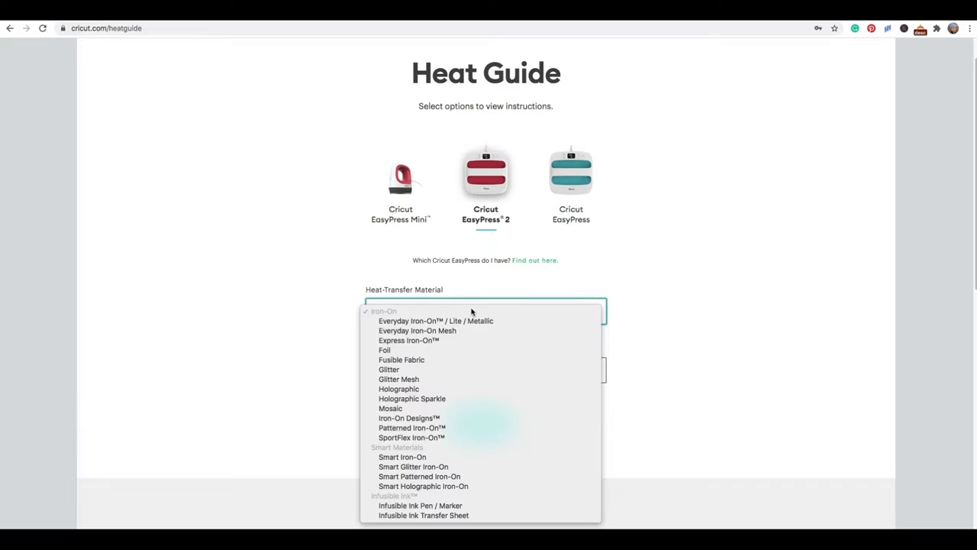
left_click(403, 457)
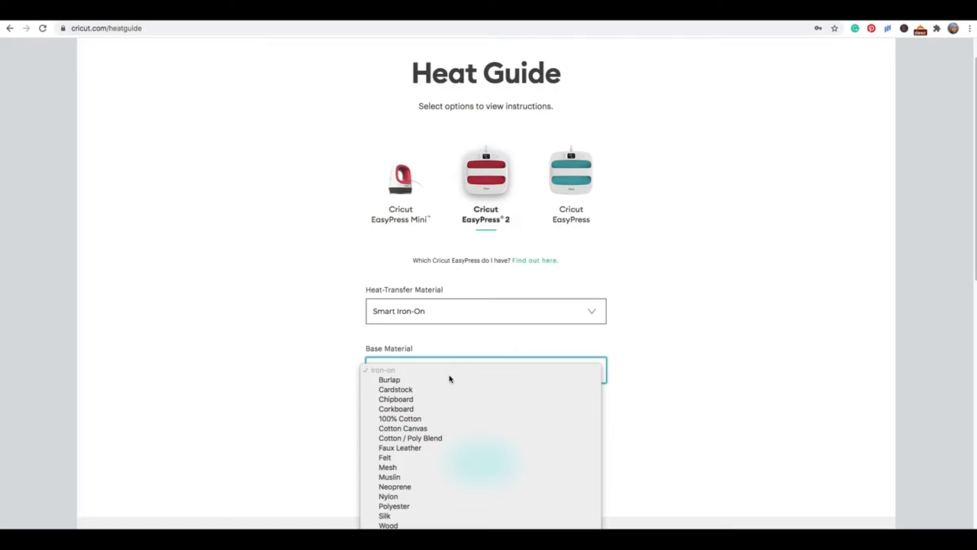
left_click(388, 379)
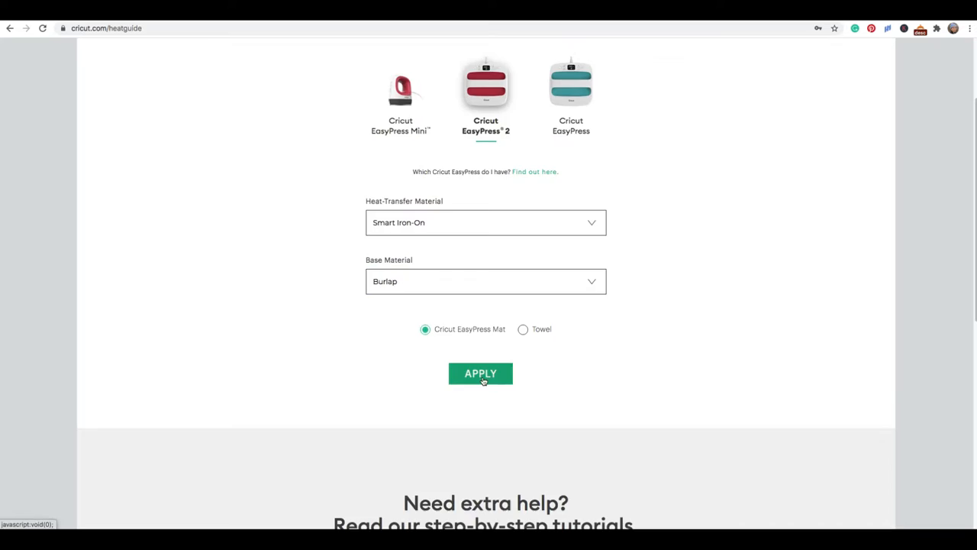
Apply the choices and review the 315°F, 30 s, firm pressure, 15 s flip, cool peel instructions
left_click(480, 372)
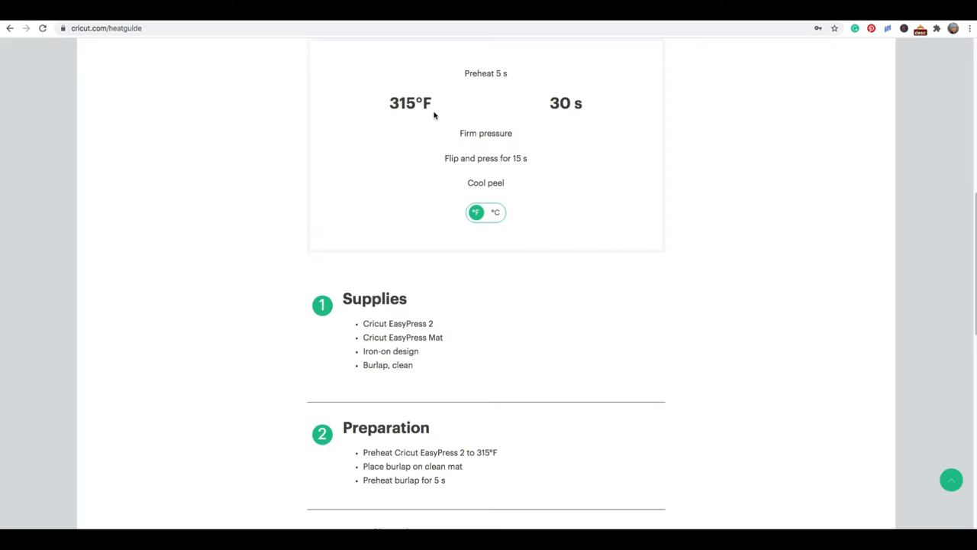
mouse_move(522, 162)
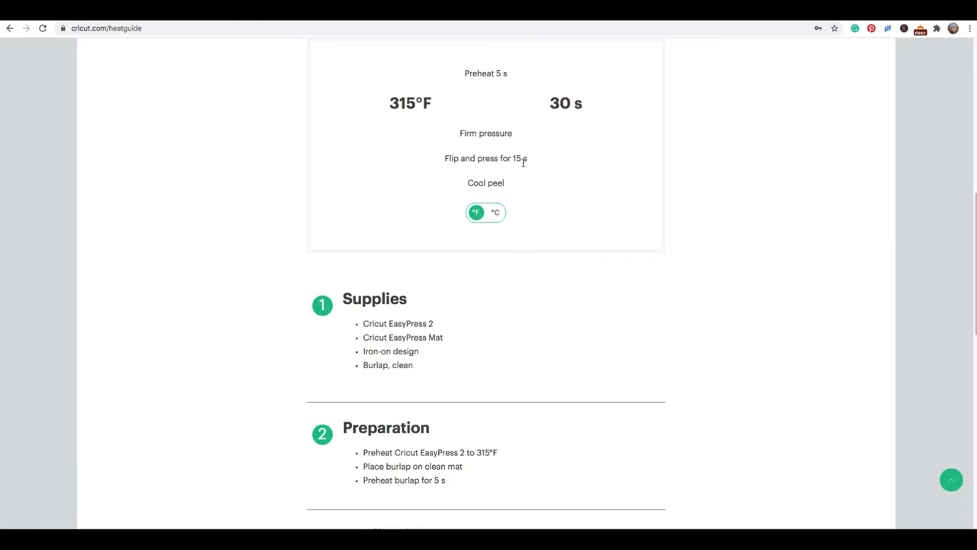
mouse_move(513, 144)
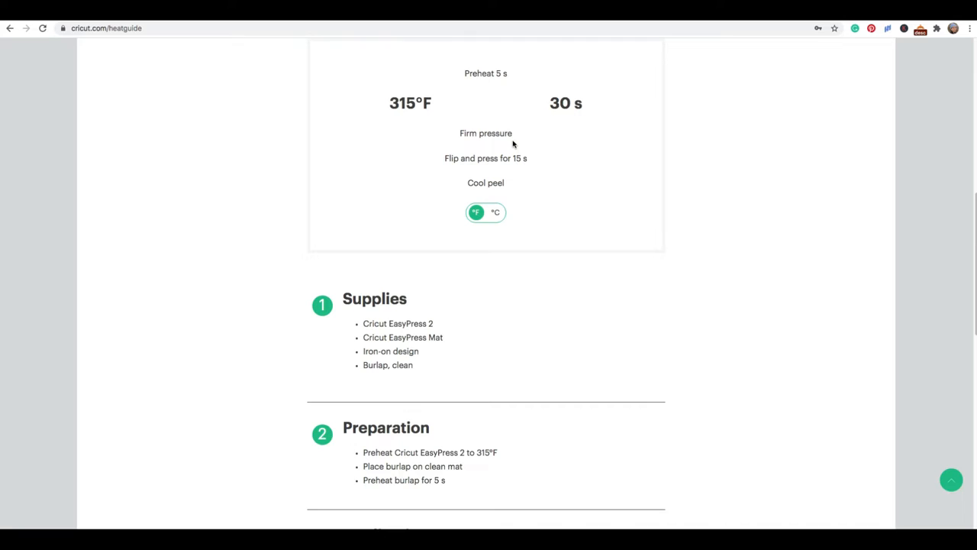
mouse_move(526, 140)
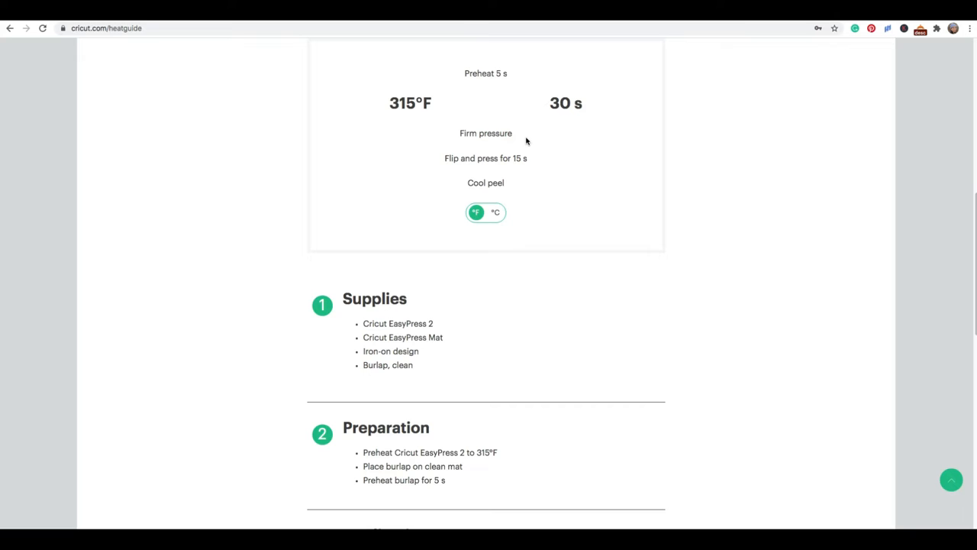
scroll("down", 3)
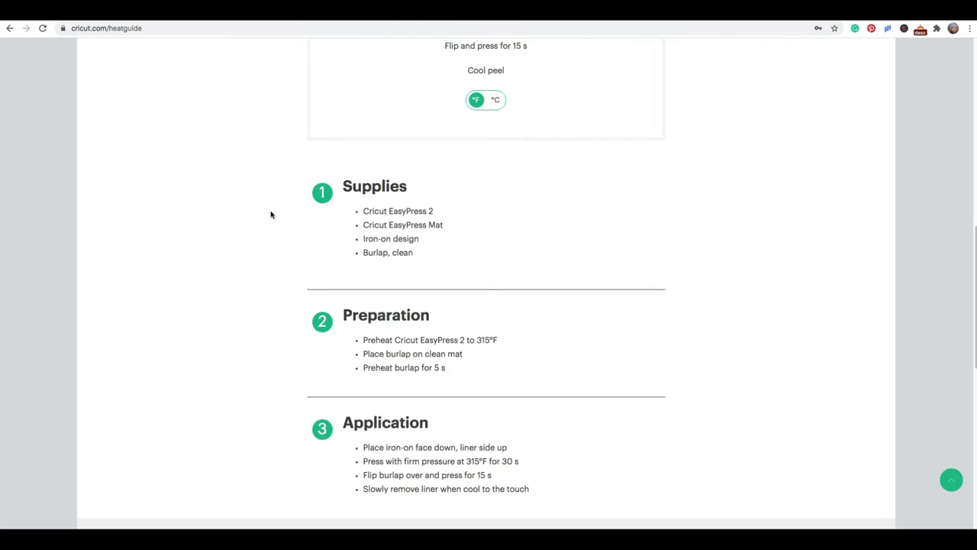
scroll("up", 3)
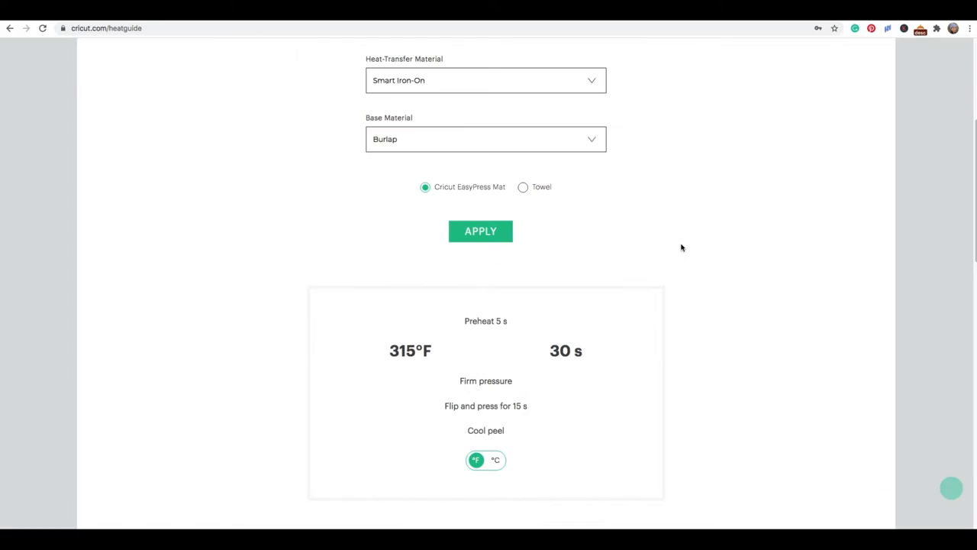